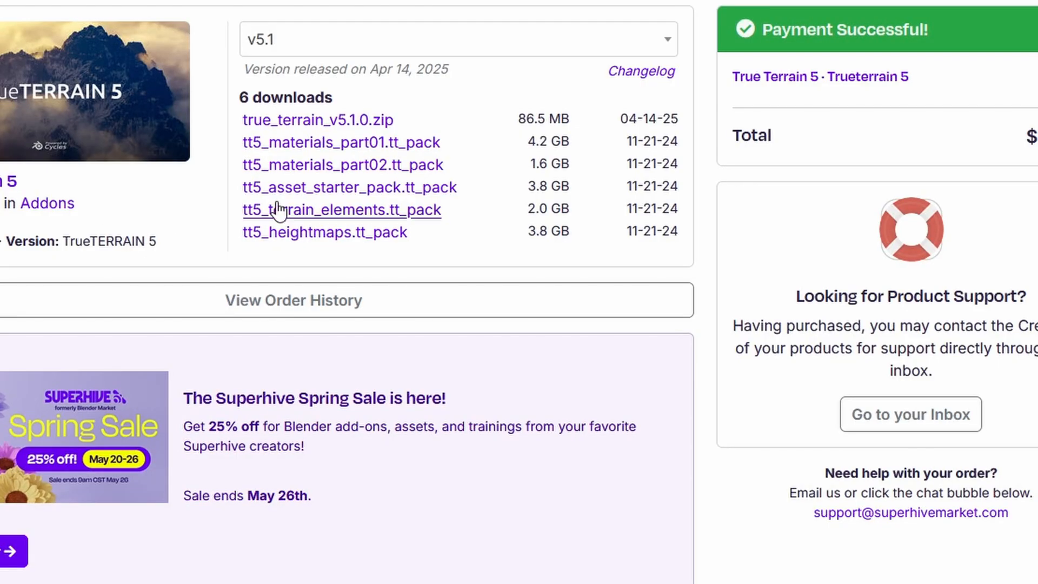
mouse_move(559, 87)
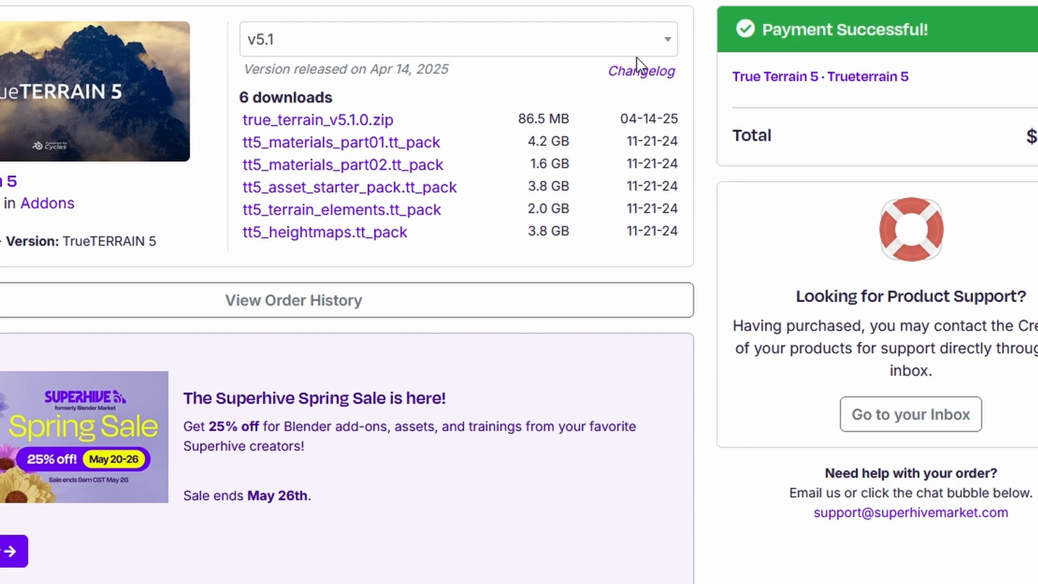
Step: Choose version v5.1 of True Terrain 5 on the order page to list its download files
left_click(456, 39)
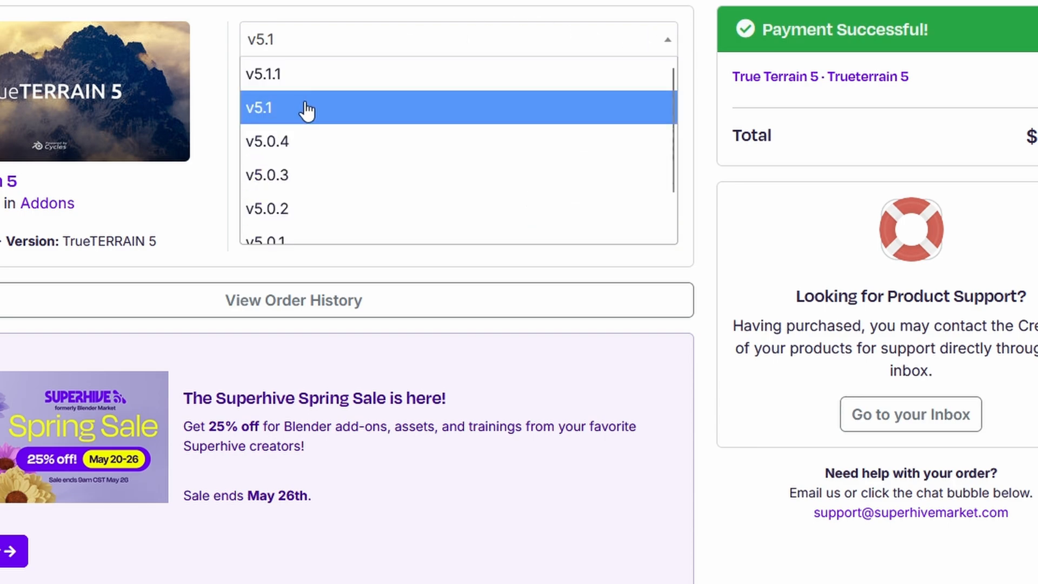
mouse_move(284, 142)
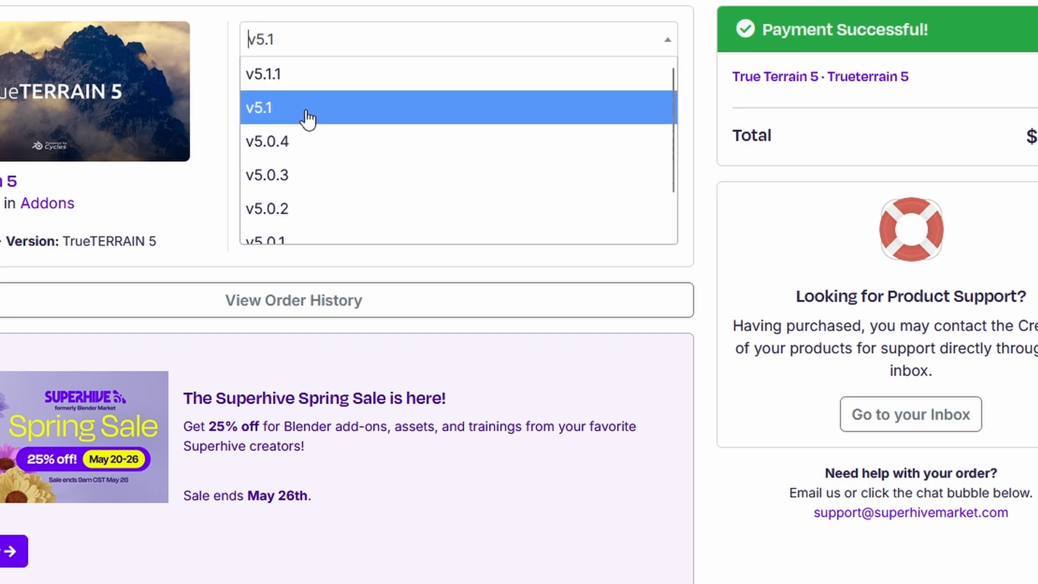
mouse_move(285, 99)
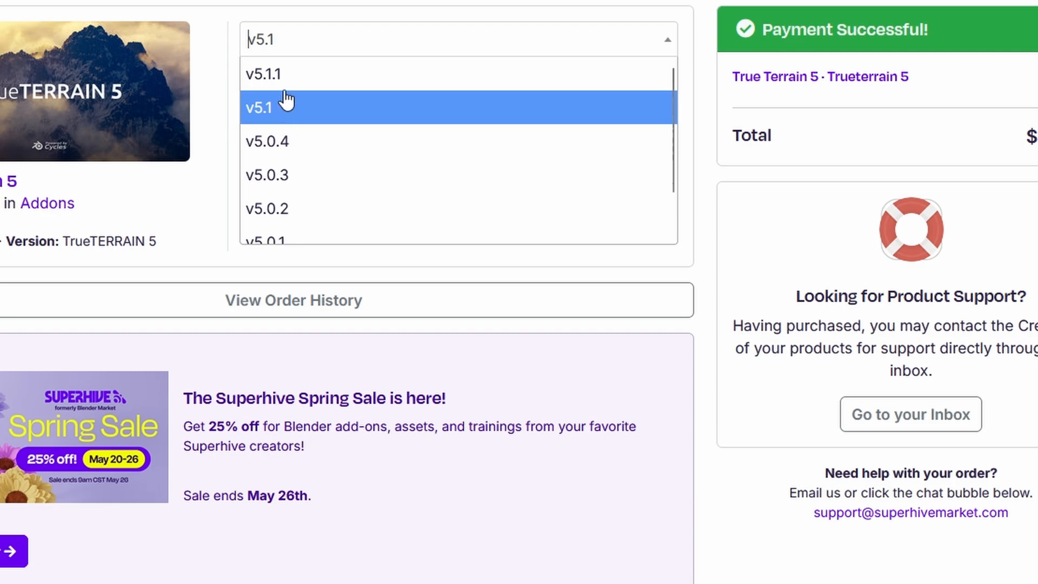
left_click(260, 107)
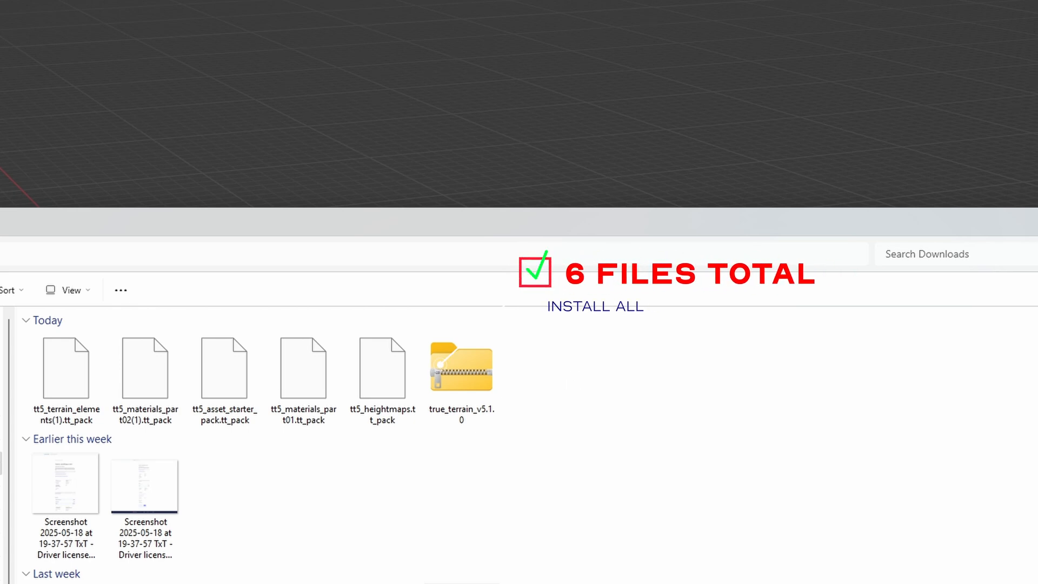
Step: Create a folder named 'true t5' inside D:\blender44 and go into it
left_click(224, 368)
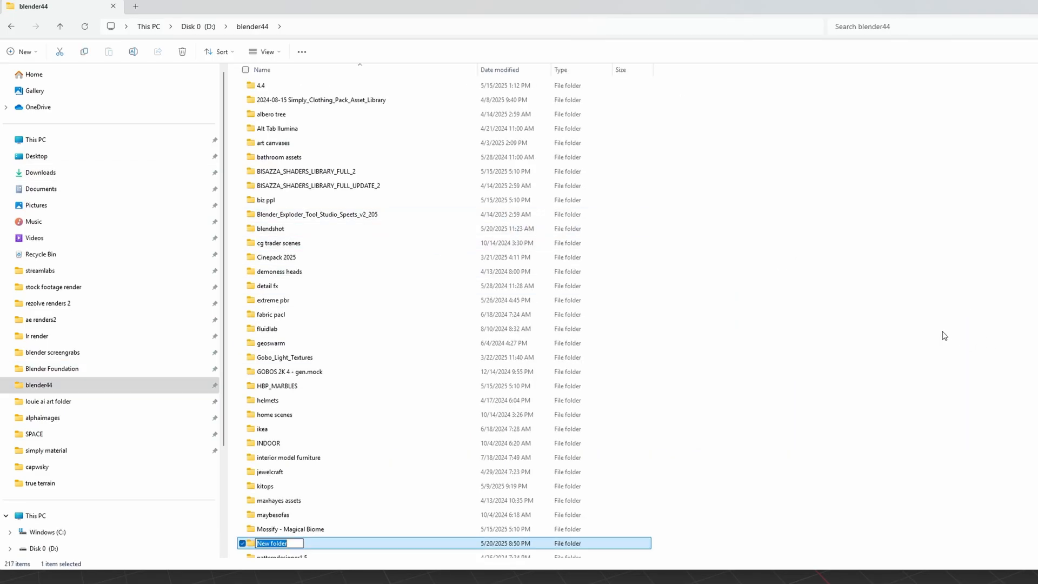
type("true terrain5")
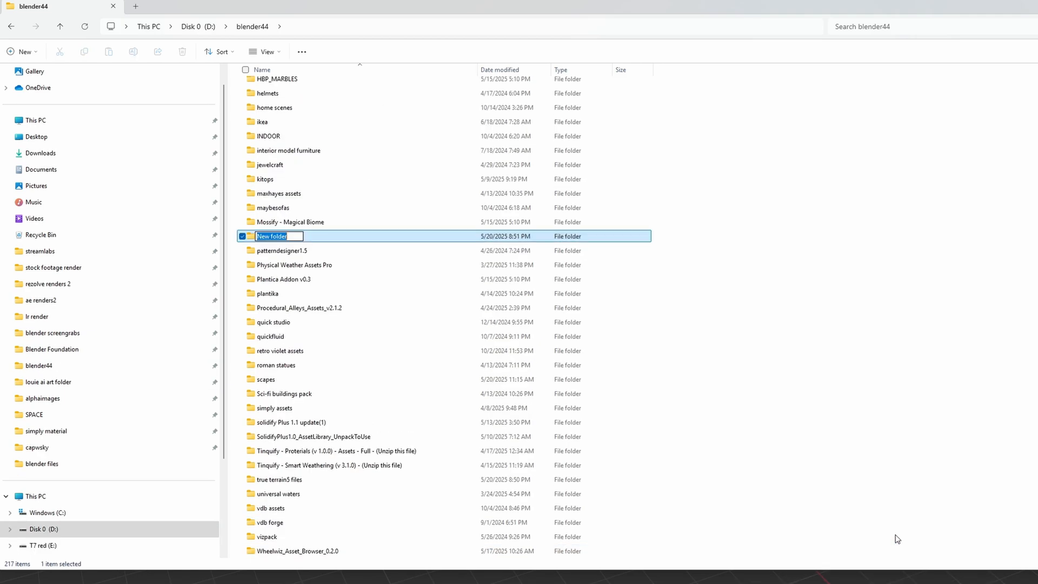
type("true t5")
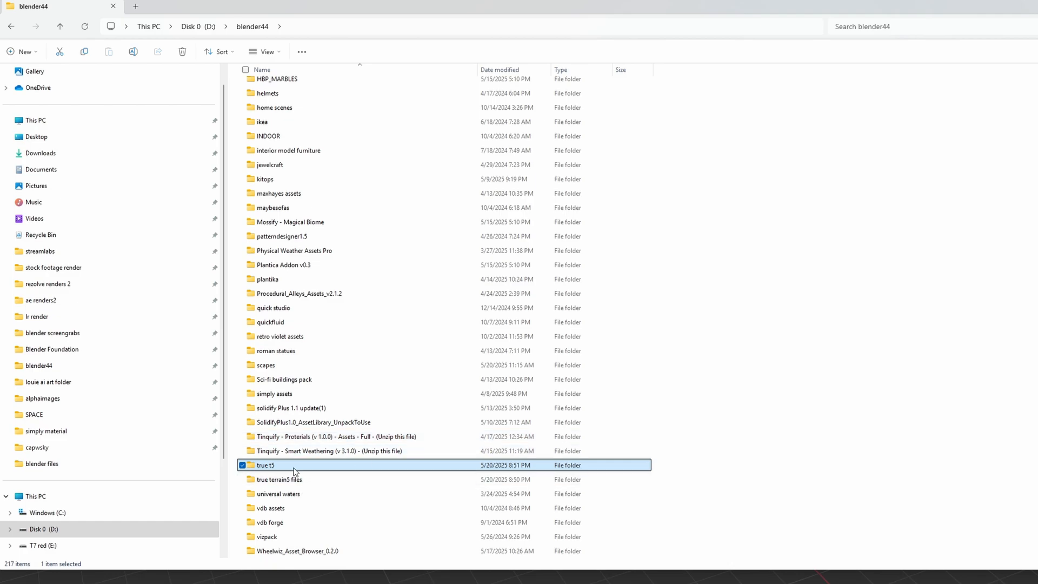
mouse_move(313, 486)
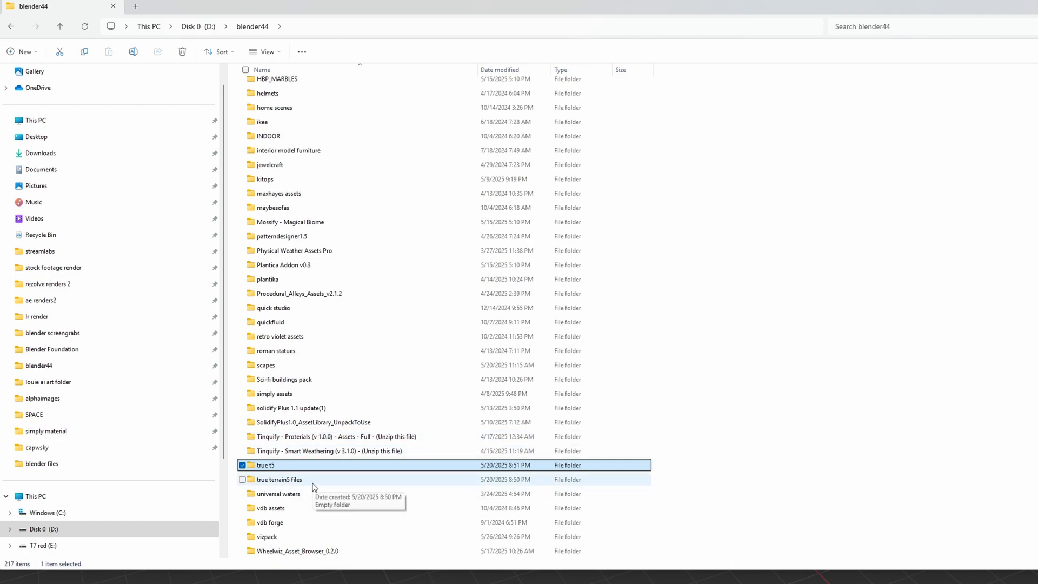
double_click(278, 479)
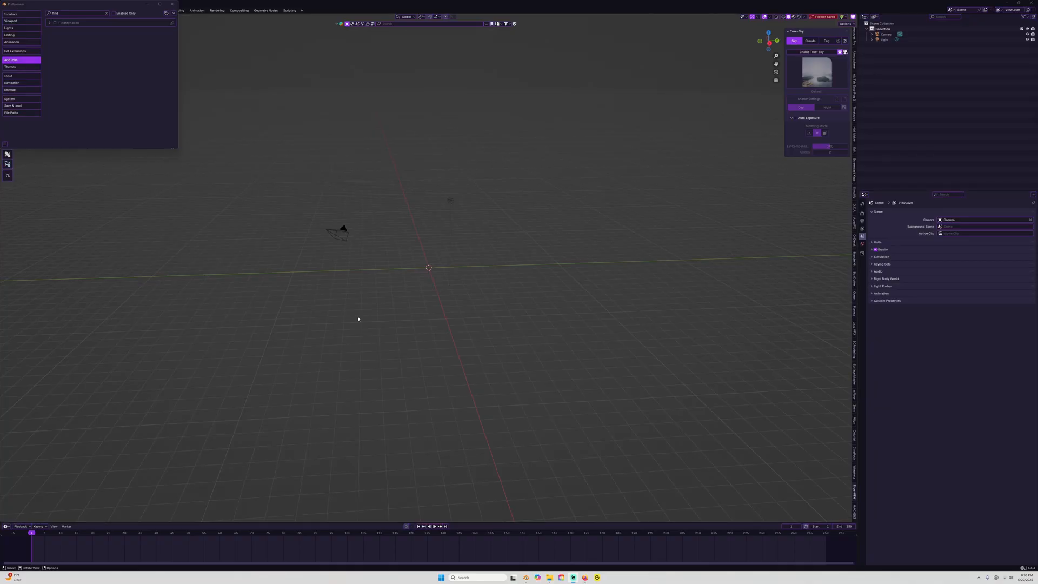
Step: Install the TrueTERRAIN add-on file from blender44 and expand its entry filtered by 'True'
left_click(167, 13)
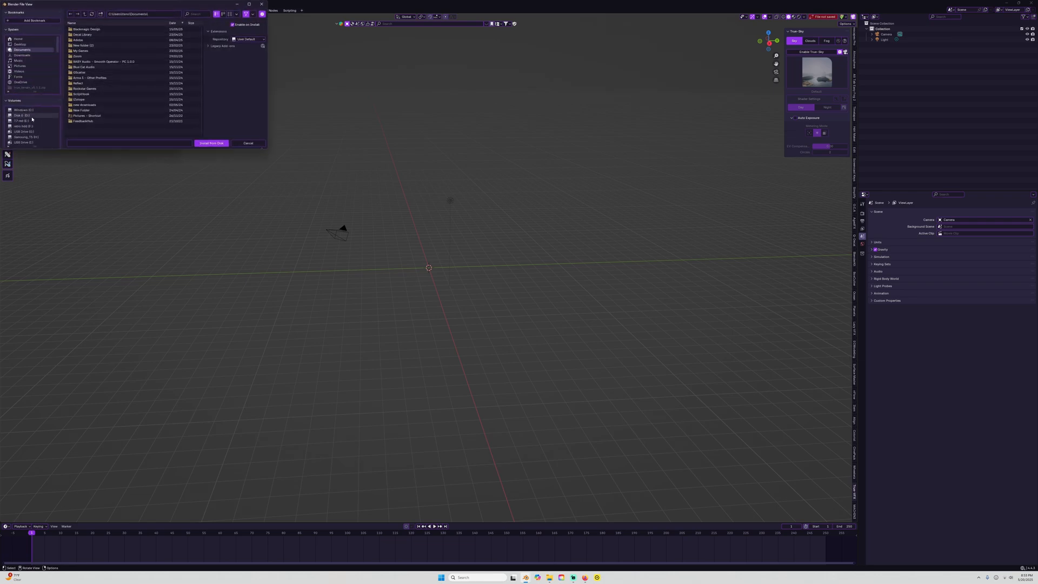
left_click(22, 88)
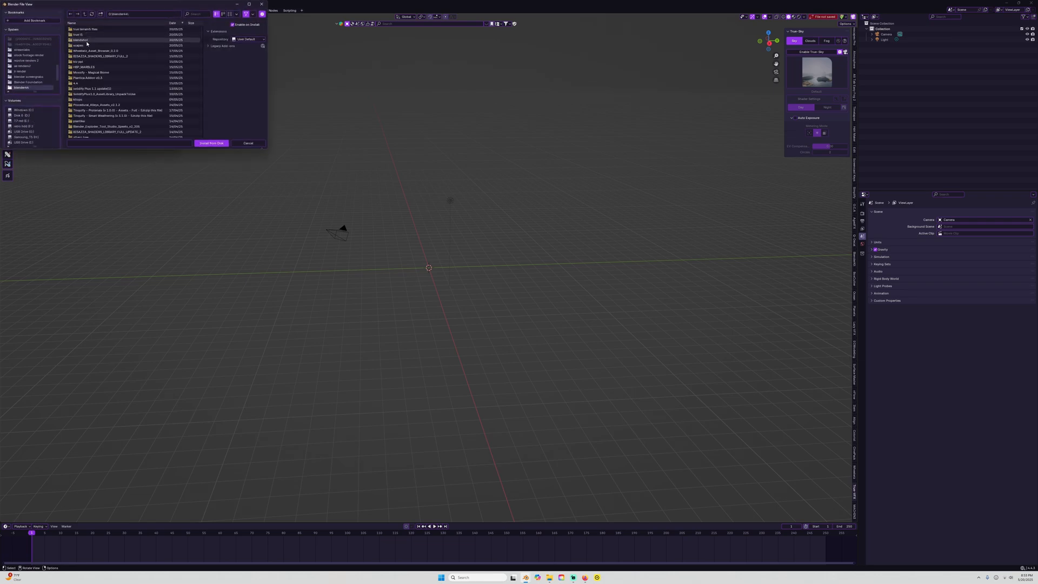
double_click(84, 28)
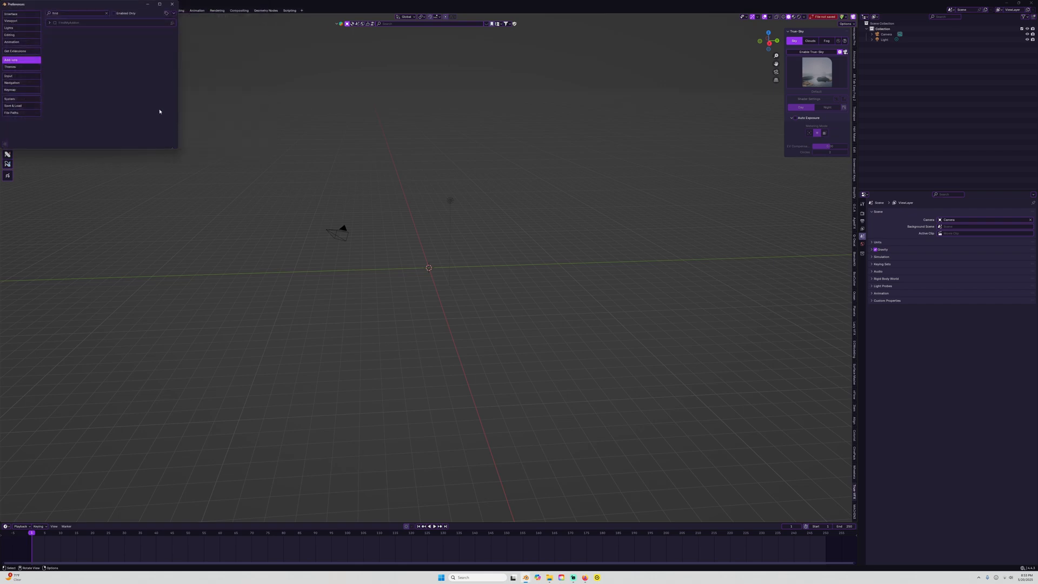
type("True")
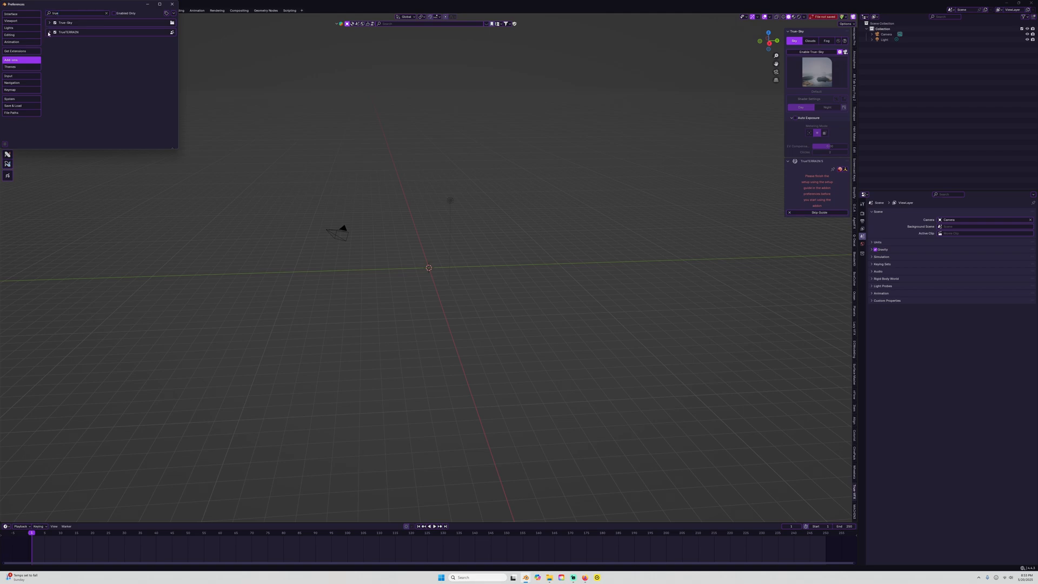
left_click(51, 32)
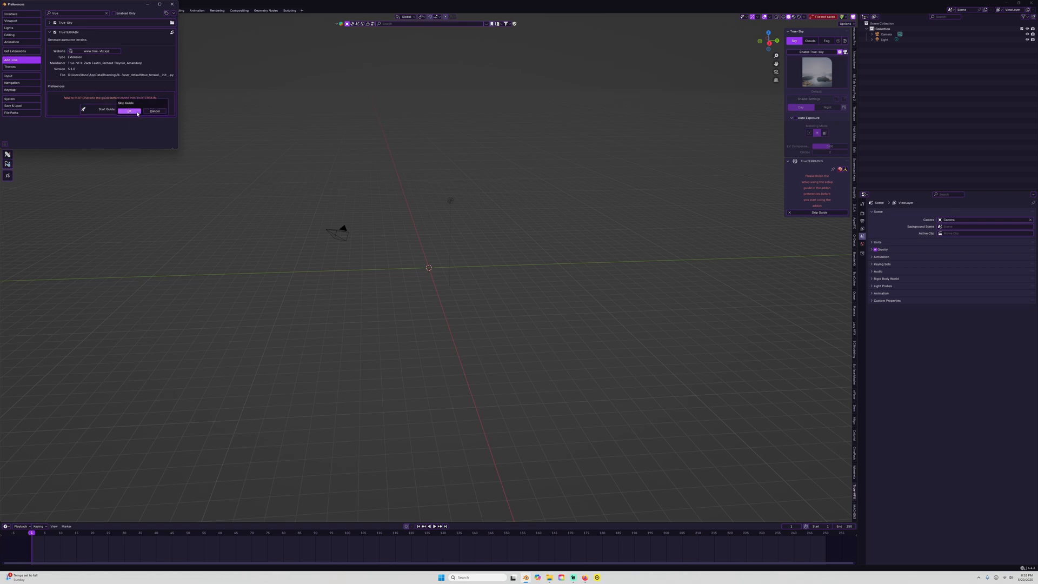
Step: Dismiss the Start Guide popup, enlarge the Preferences window and save preferences
left_click(128, 111)
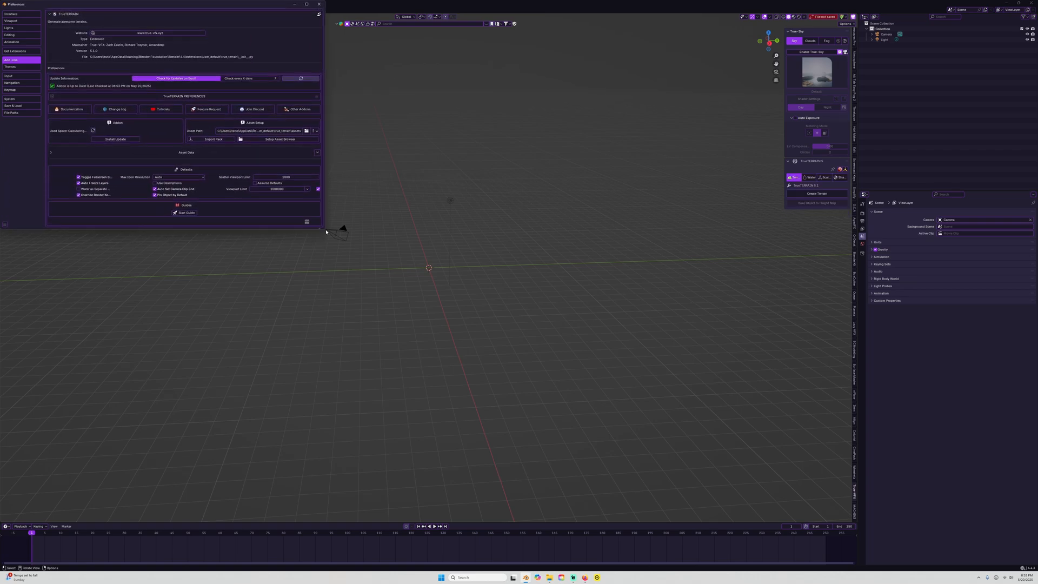
left_click_drag(325, 231, 396, 294)
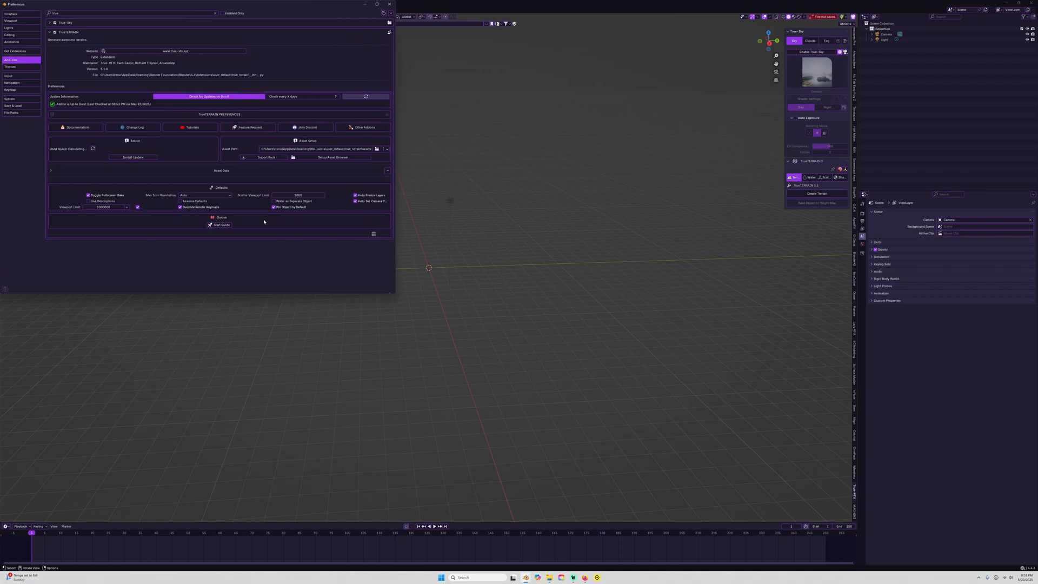
left_click(4, 290)
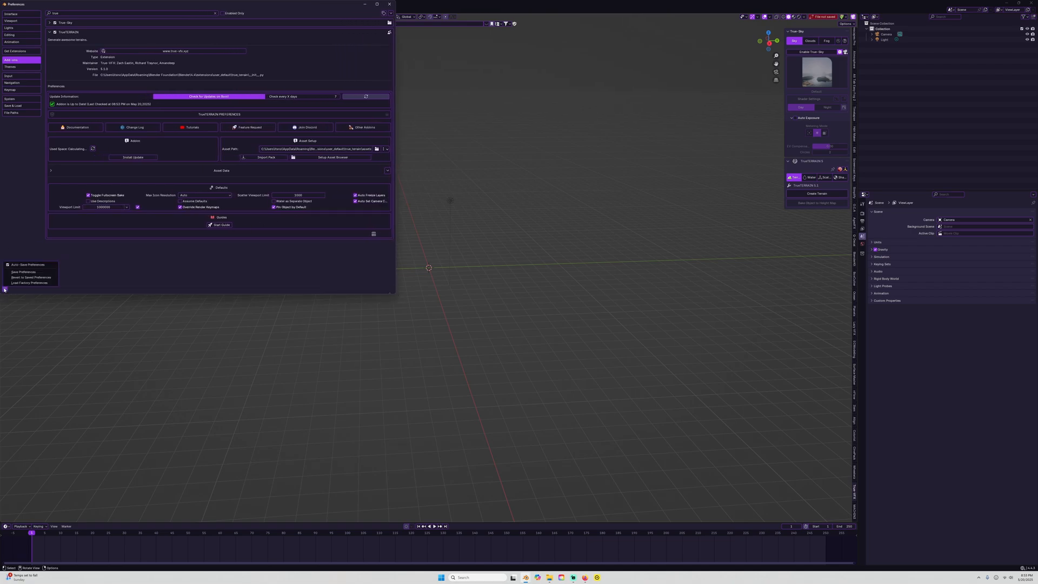
left_click(23, 272)
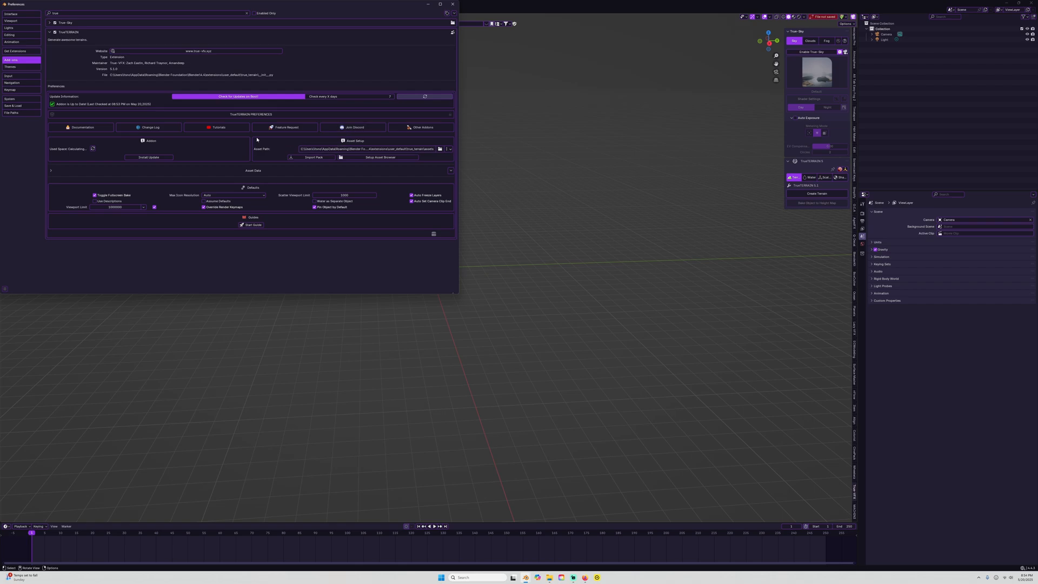
mouse_move(199, 153)
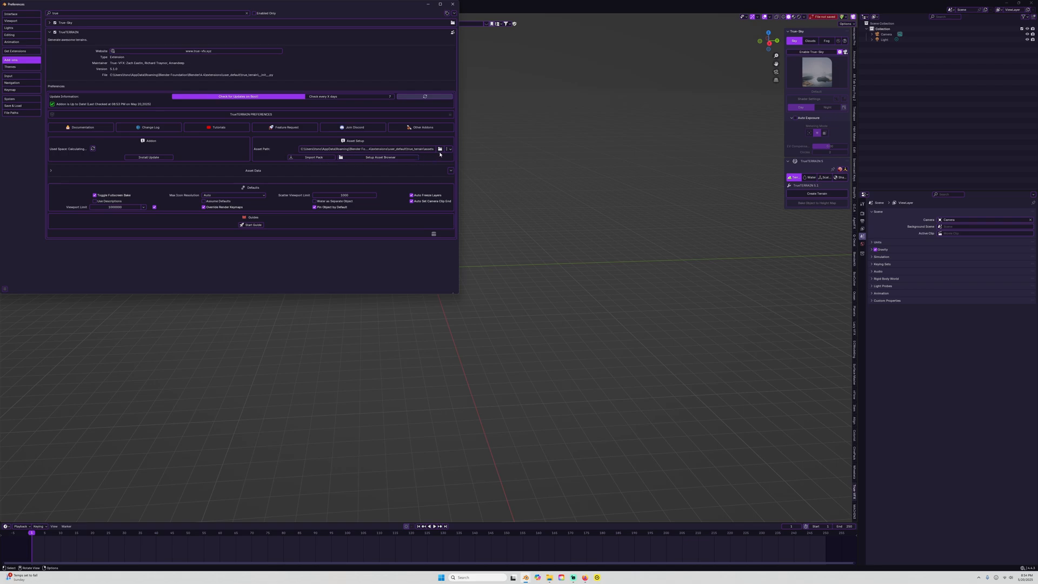
mouse_move(439, 148)
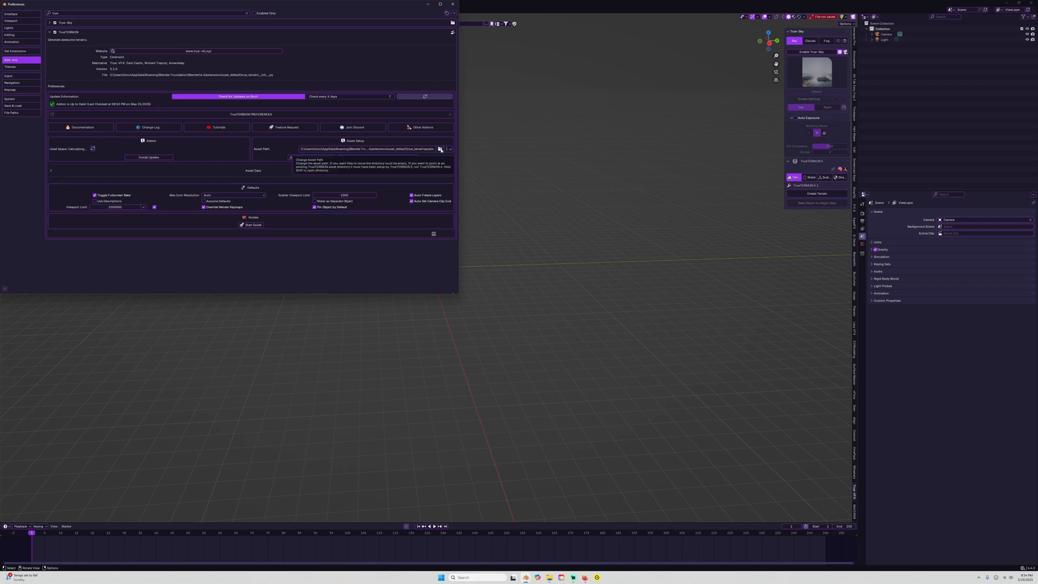
Step: Point the True Terrain asset path to the true t5 folder on drive D
left_click(440, 148)
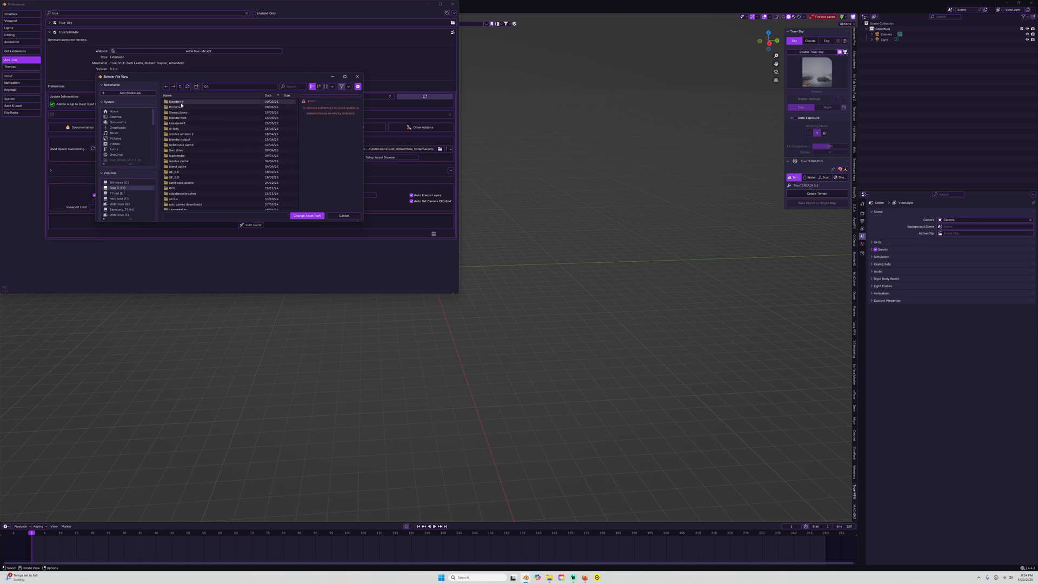
double_click(176, 107)
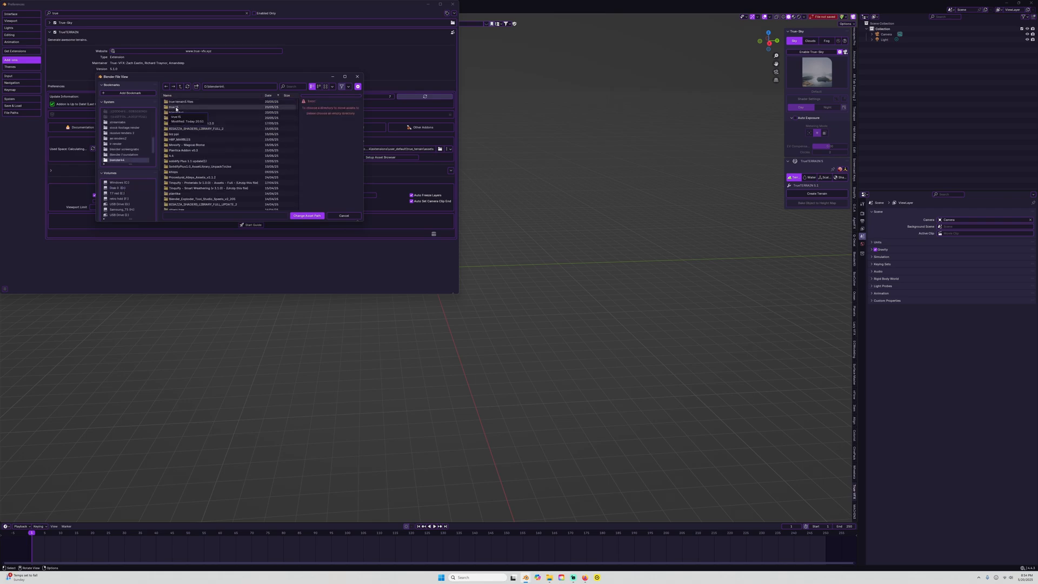
double_click(174, 107)
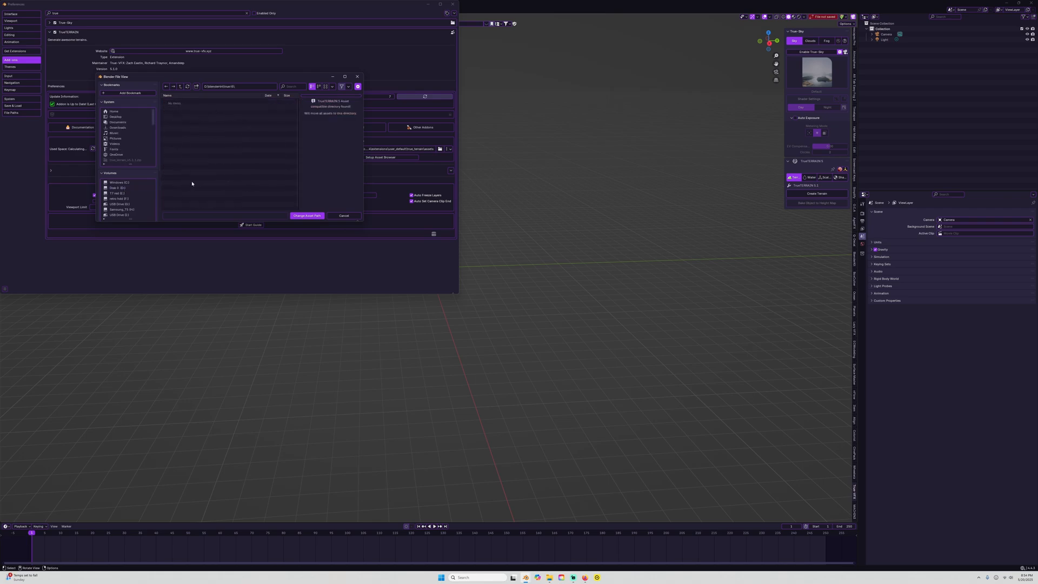
left_click(343, 216)
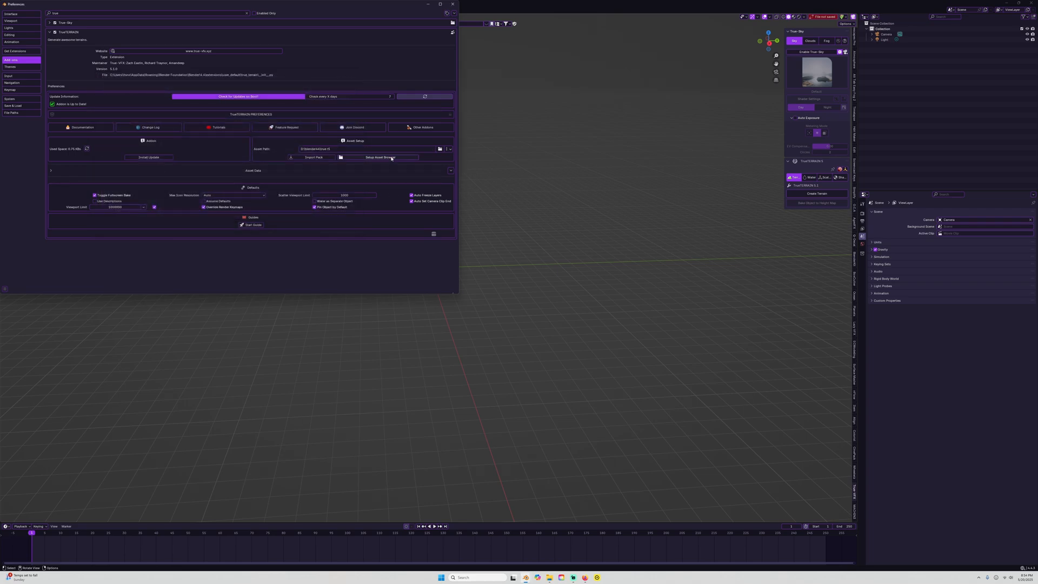
mouse_move(377, 158)
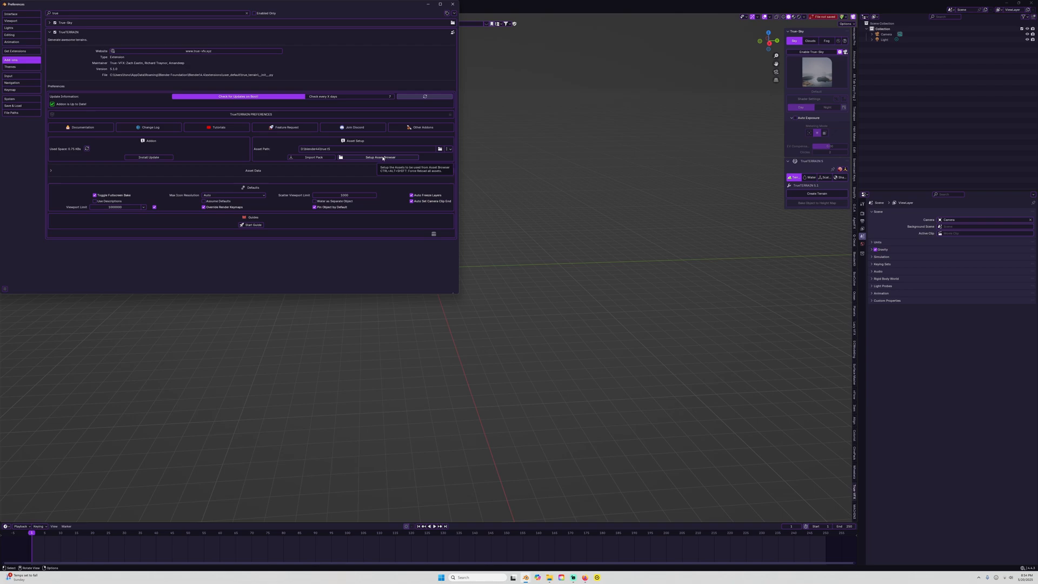
mouse_move(315, 157)
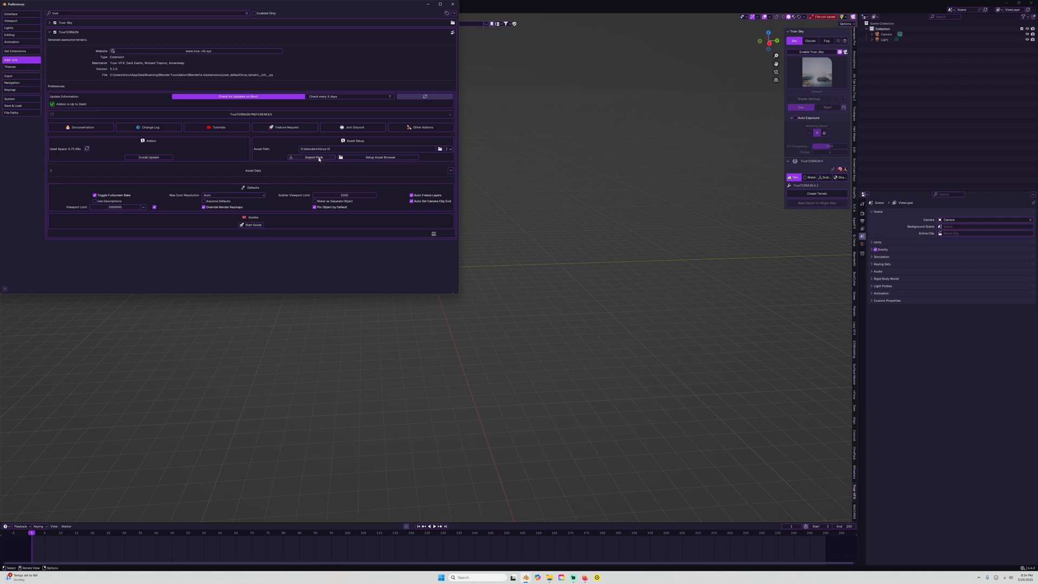
Step: Import the .pack files from the true t5 folder into the True Terrain asset library
left_click(314, 158)
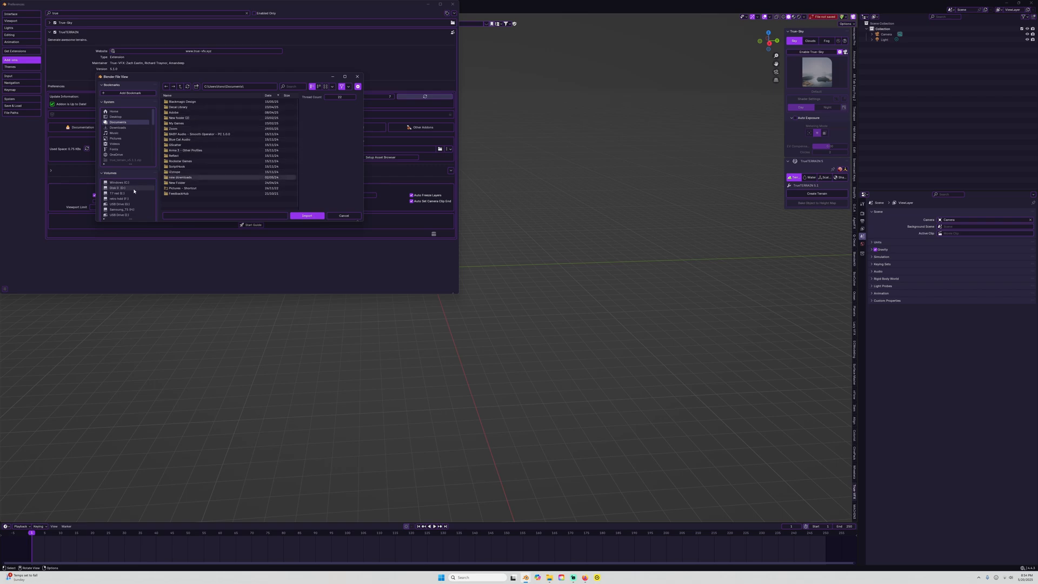
left_click(119, 188)
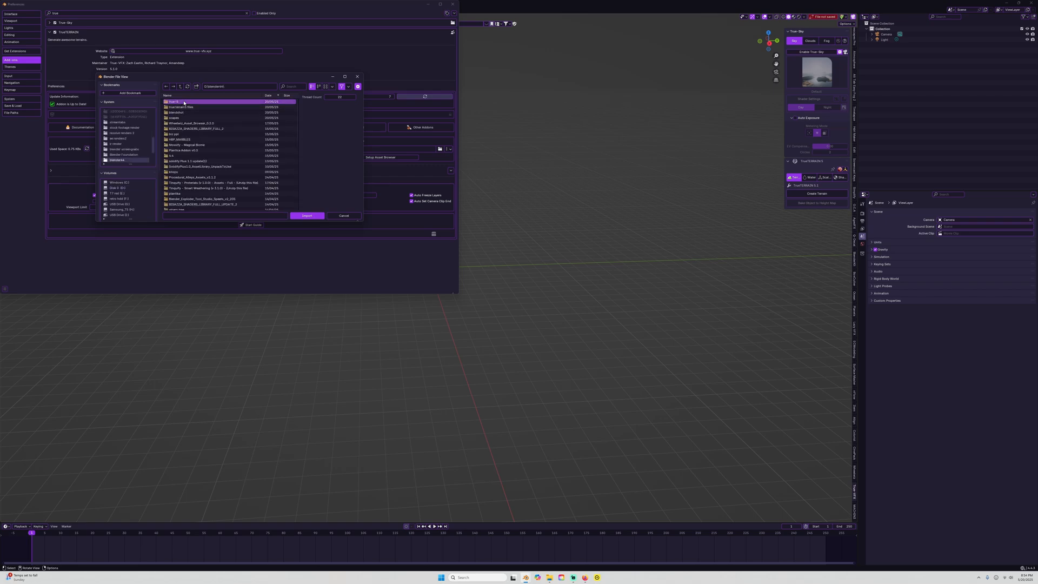
left_click(178, 112)
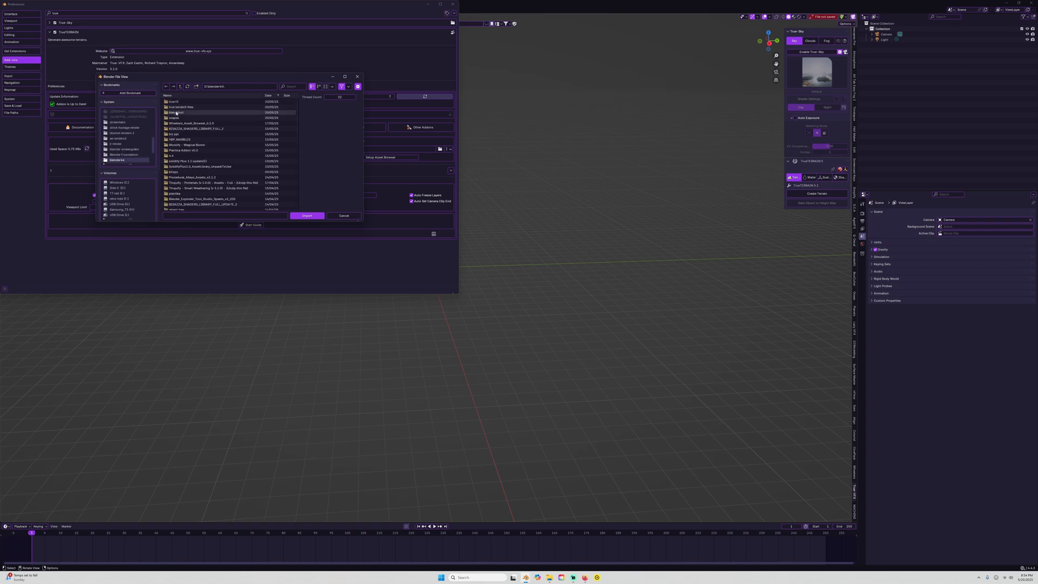
double_click(178, 111)
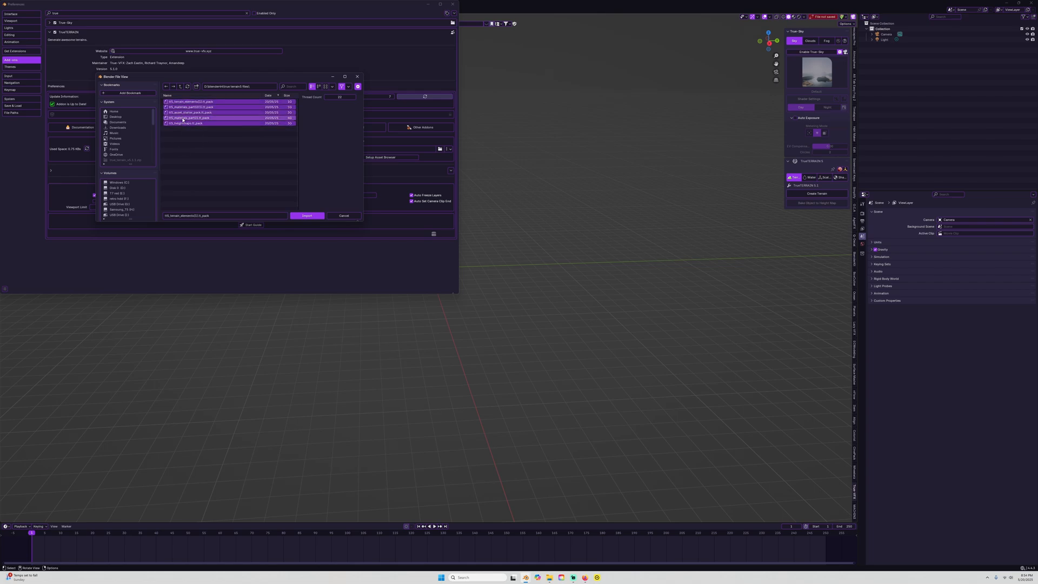
left_click(306, 216)
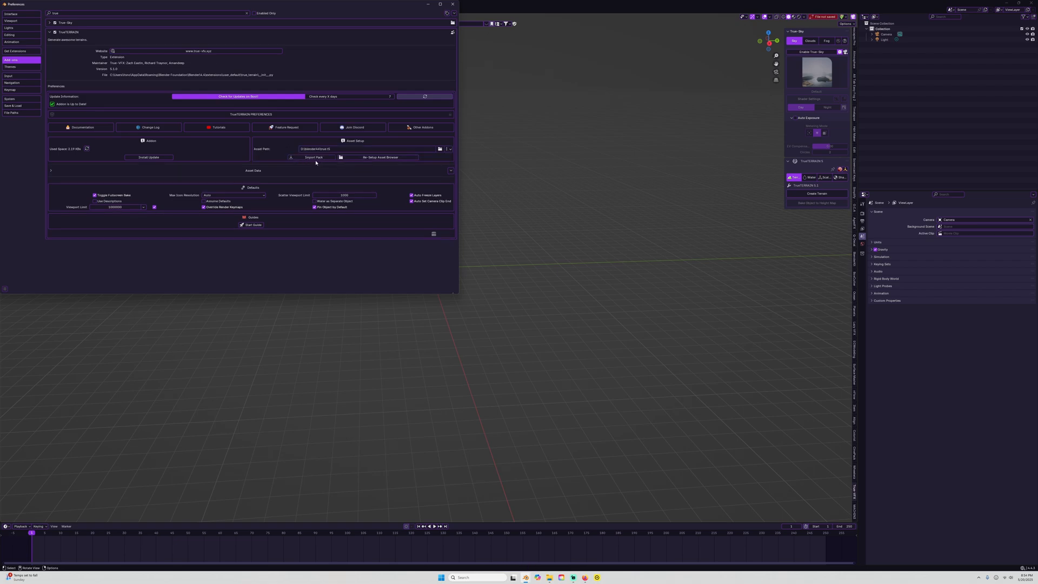
left_click(440, 148)
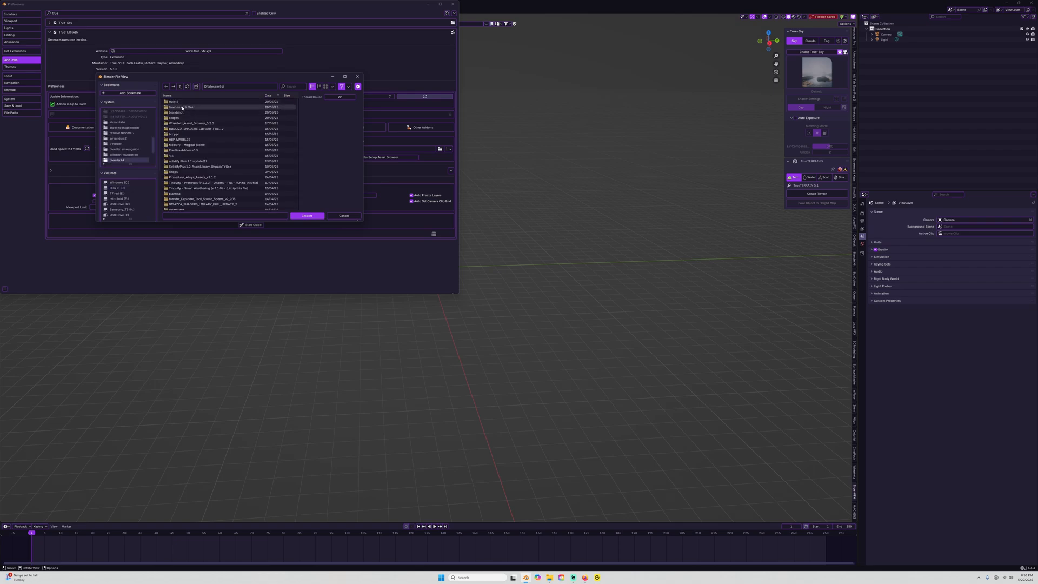
Step: Import two further True Terrain packs, including the materials pack, one at a time
double_click(185, 107)
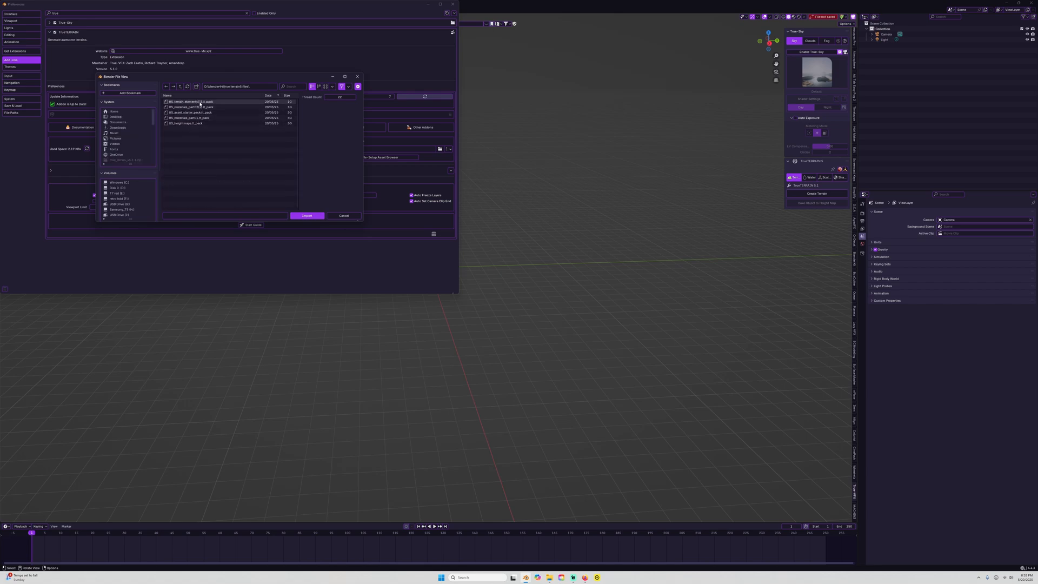
left_click(306, 216)
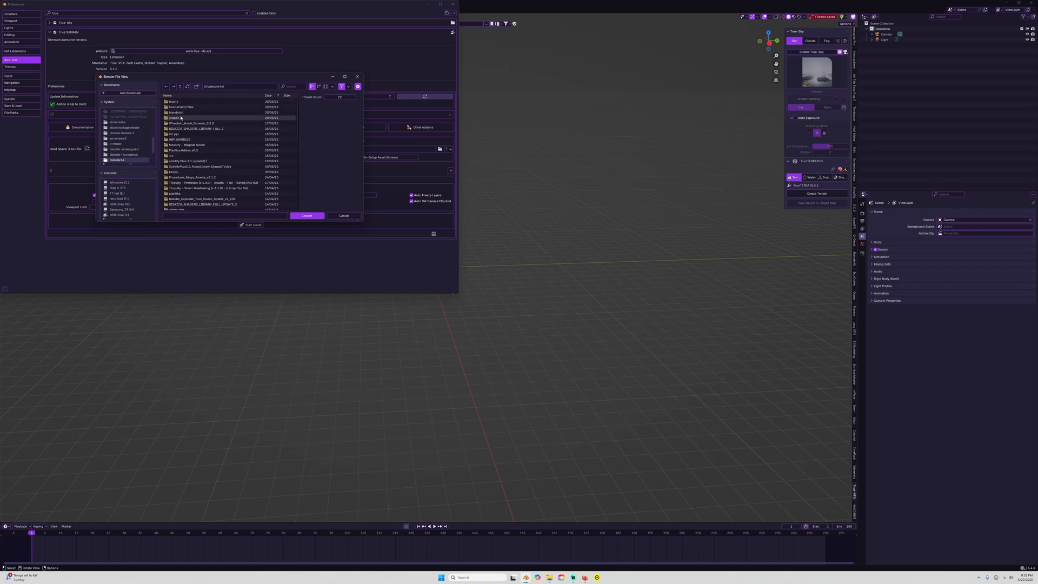
double_click(180, 107)
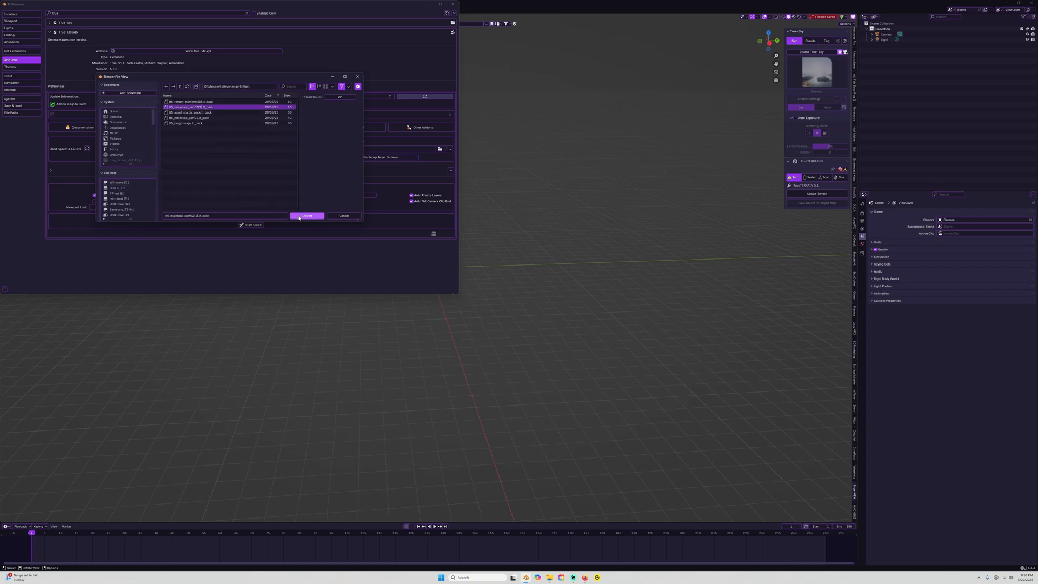
left_click(306, 216)
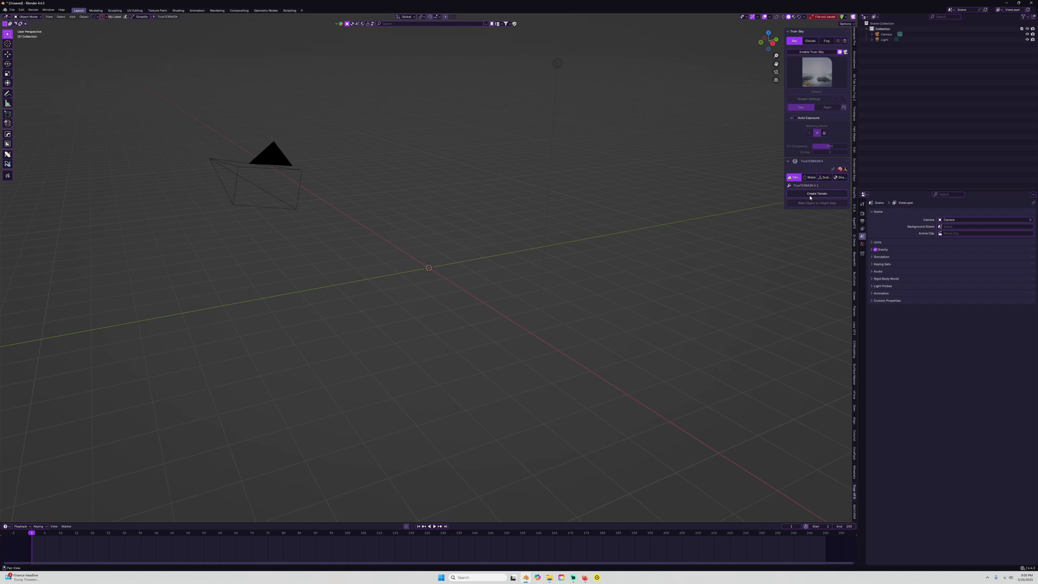
Step: Create a terrain in the scene from the icy blue preset via Create Terrain
left_click(815, 194)
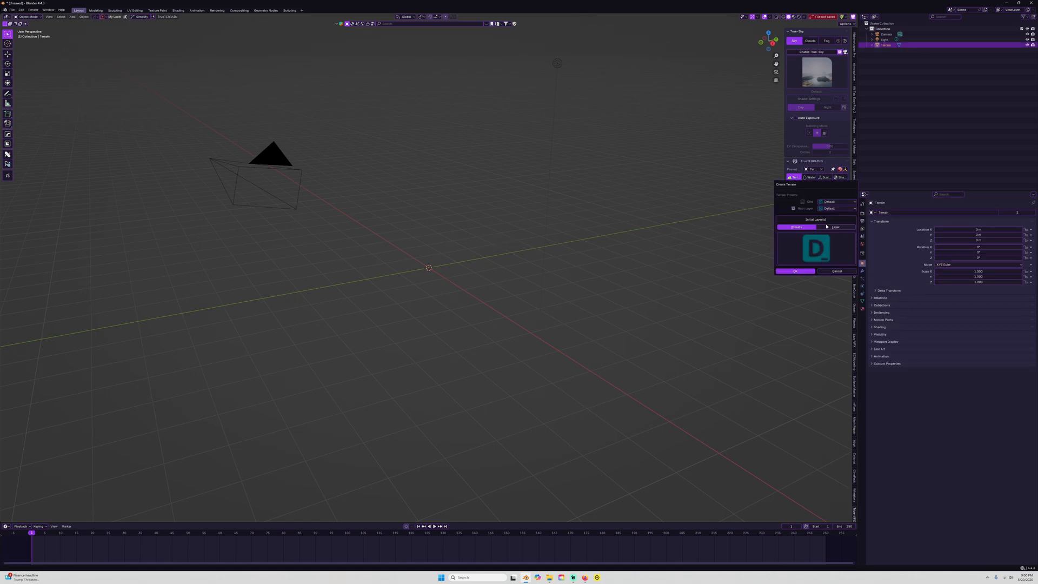
left_click(836, 226)
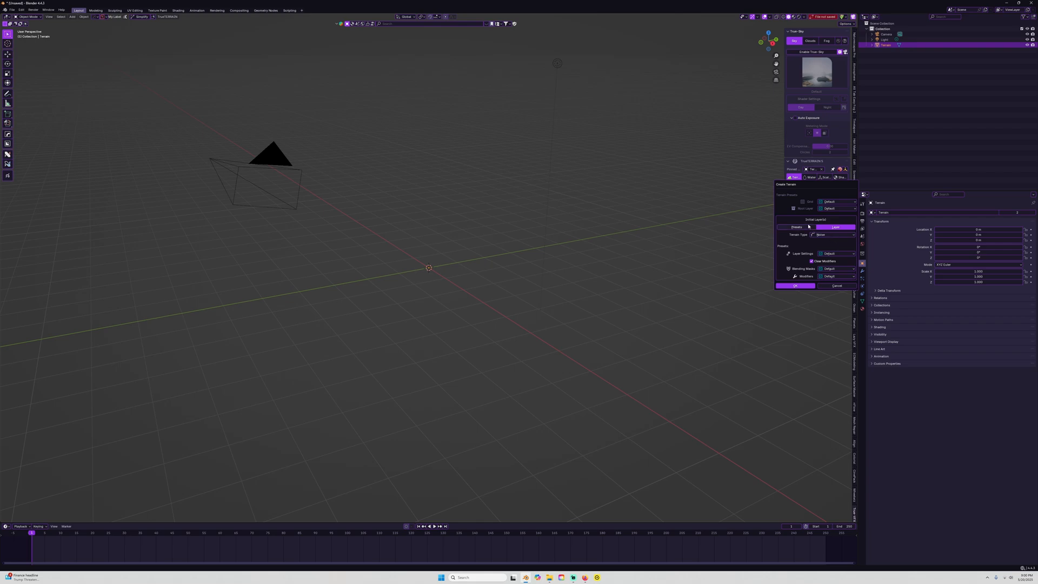
left_click(797, 226)
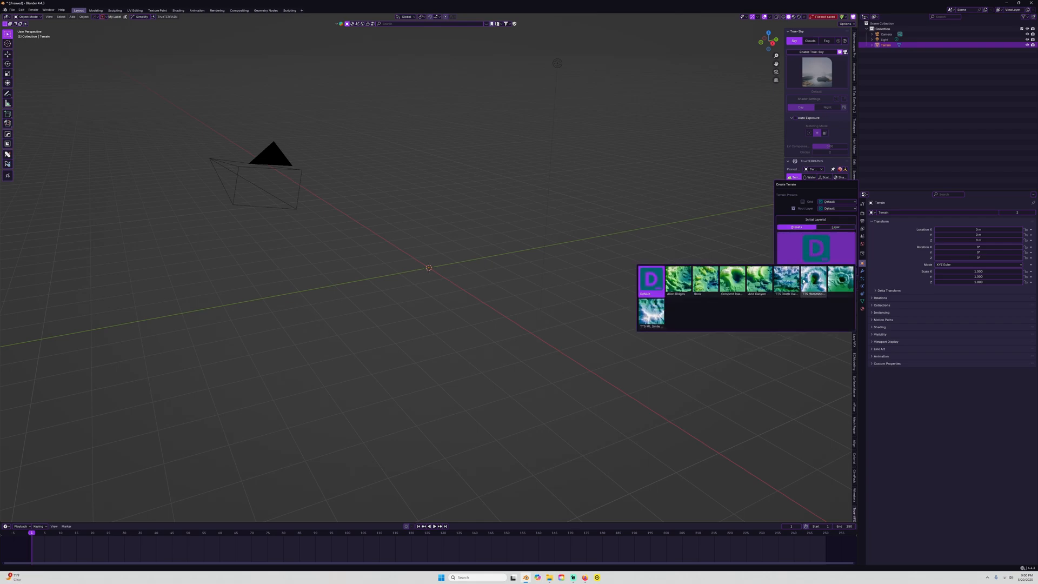
left_click(813, 279)
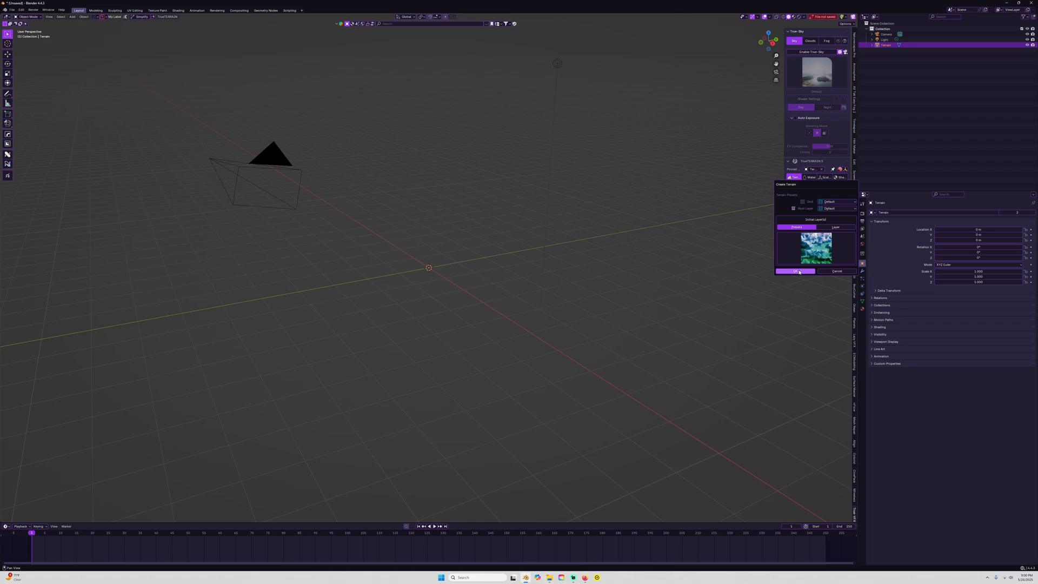
left_click(795, 271)
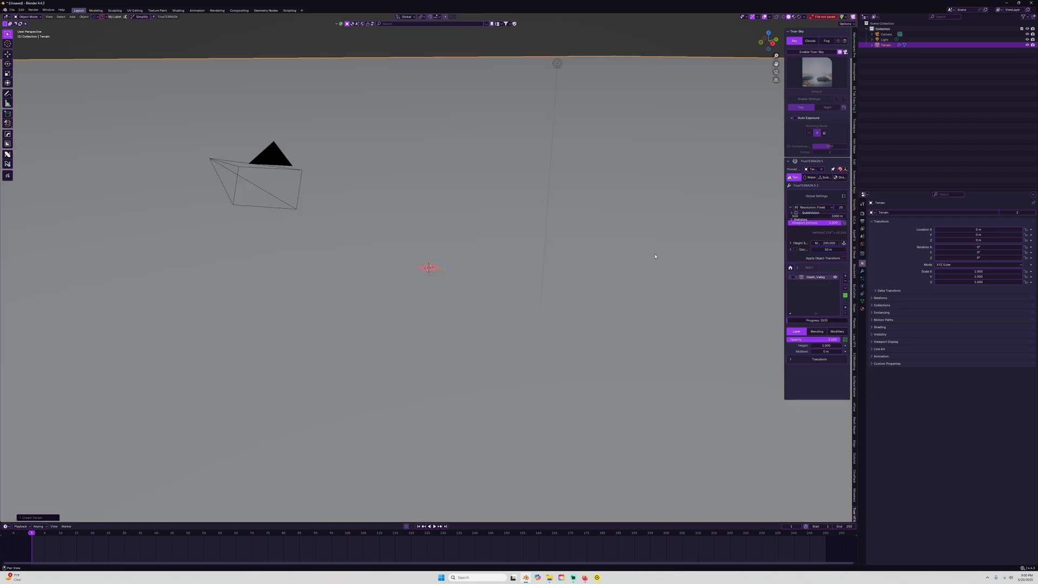